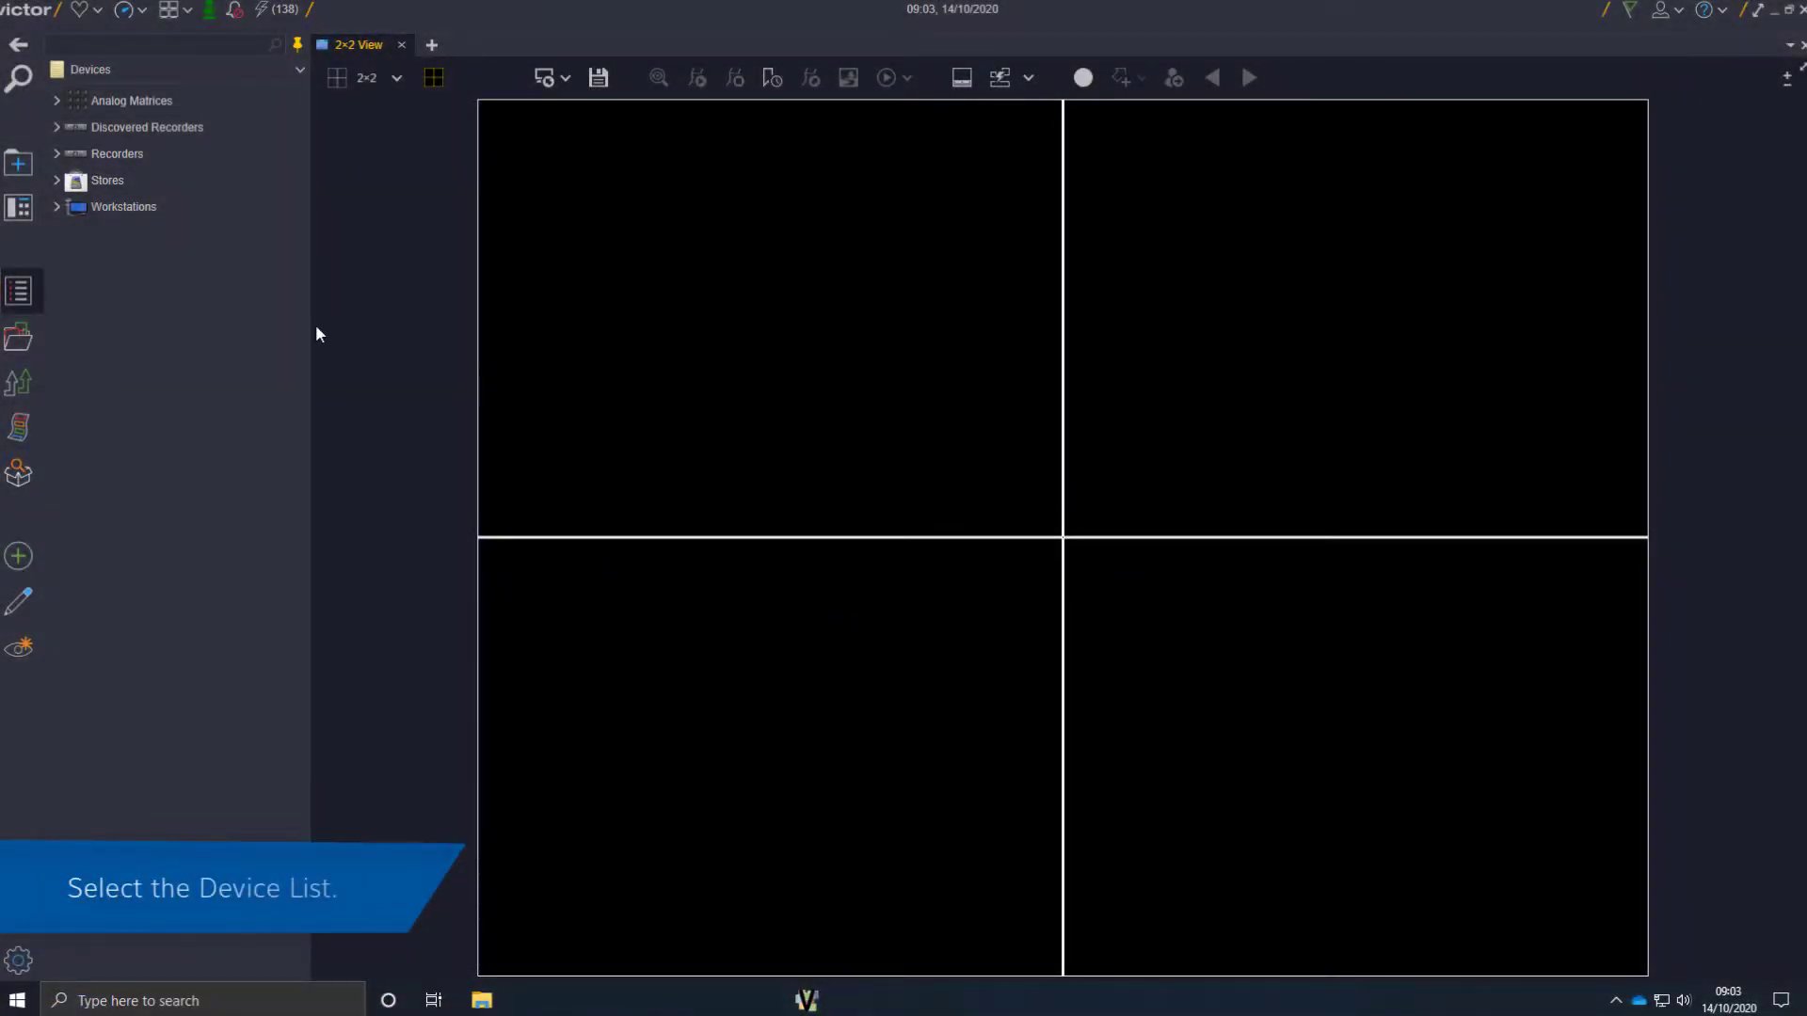
Expand Recorders > VideoEdge > BELFASTNVR01 and select the Reception Sliding Doors camera
click(117, 154)
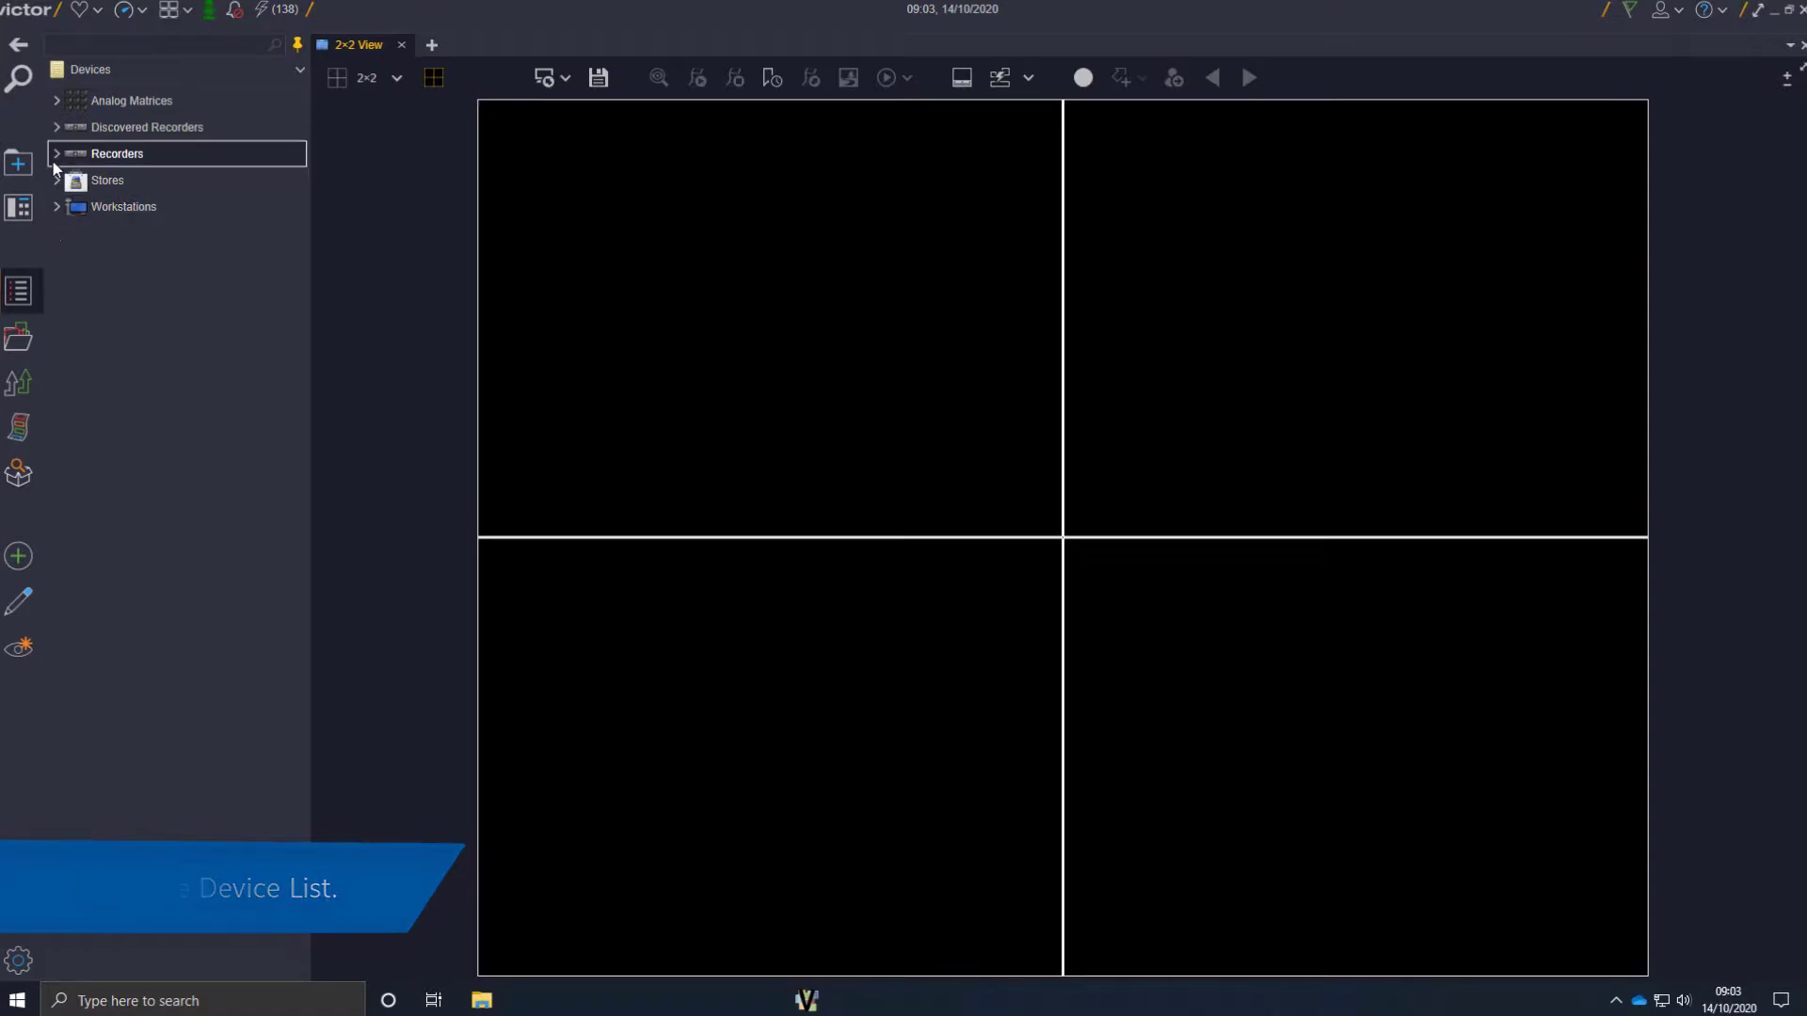
click(55, 153)
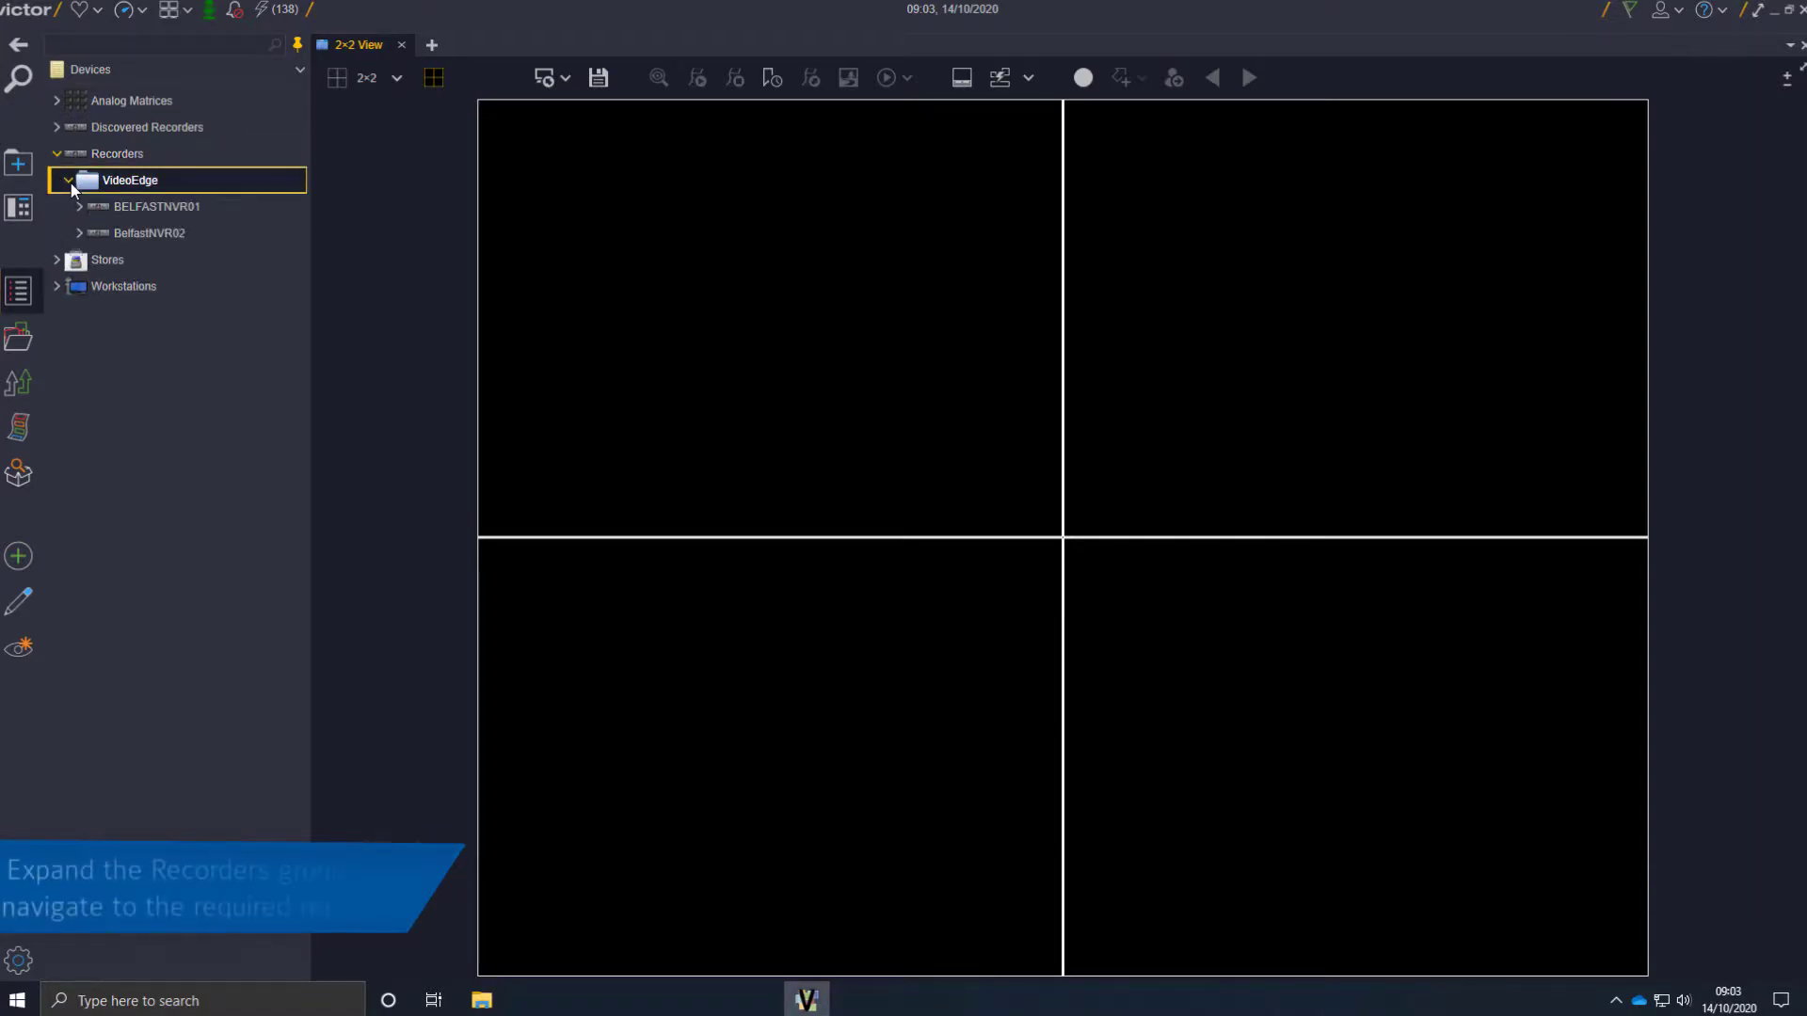
click(155, 207)
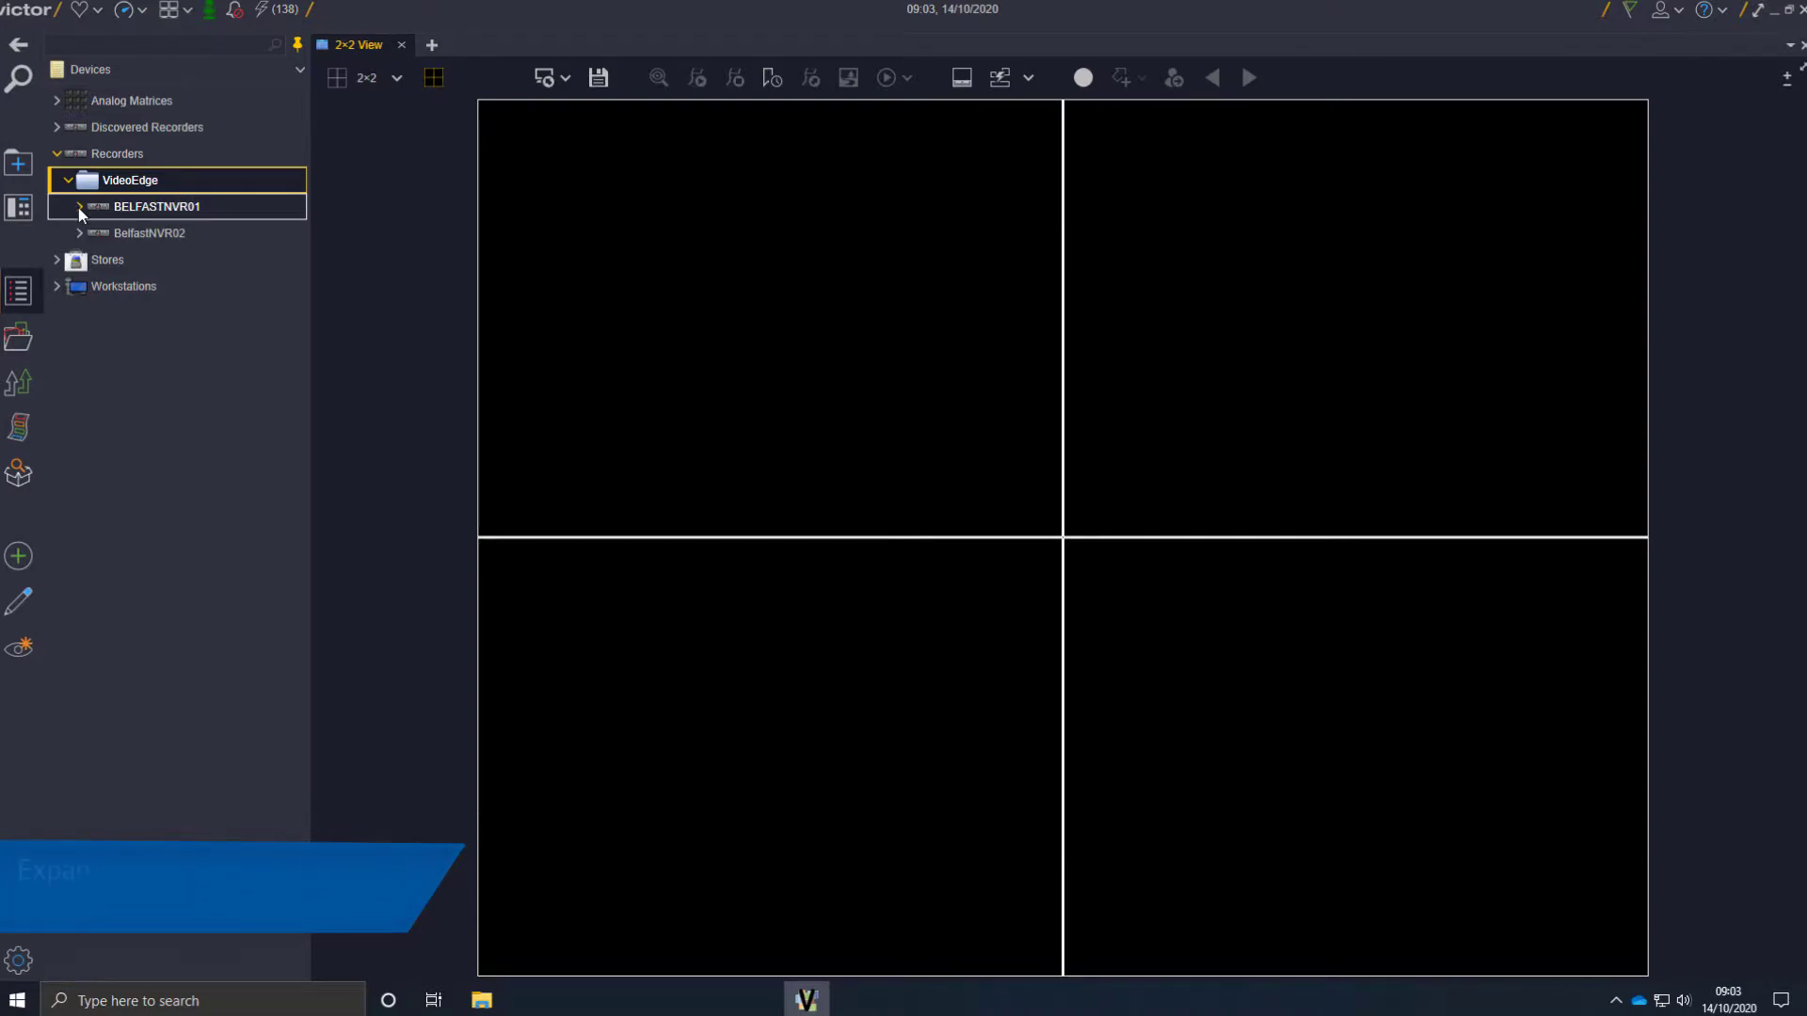
click(80, 206)
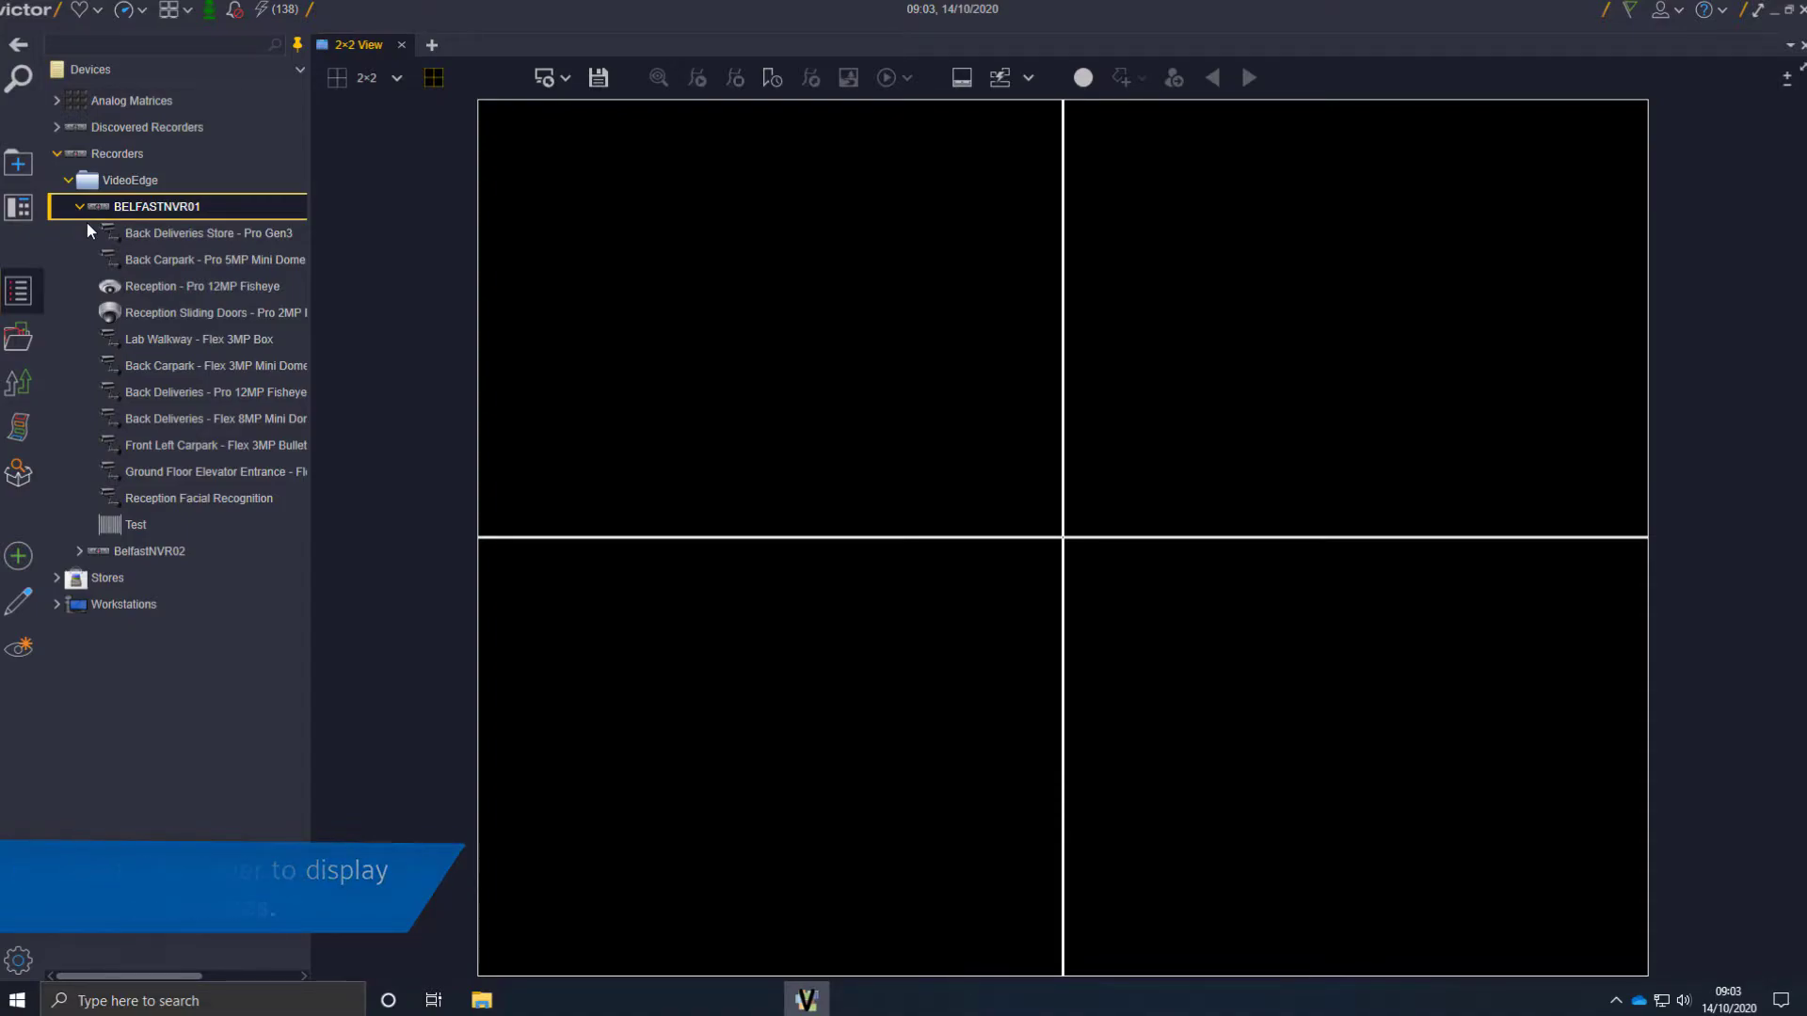
click(213, 312)
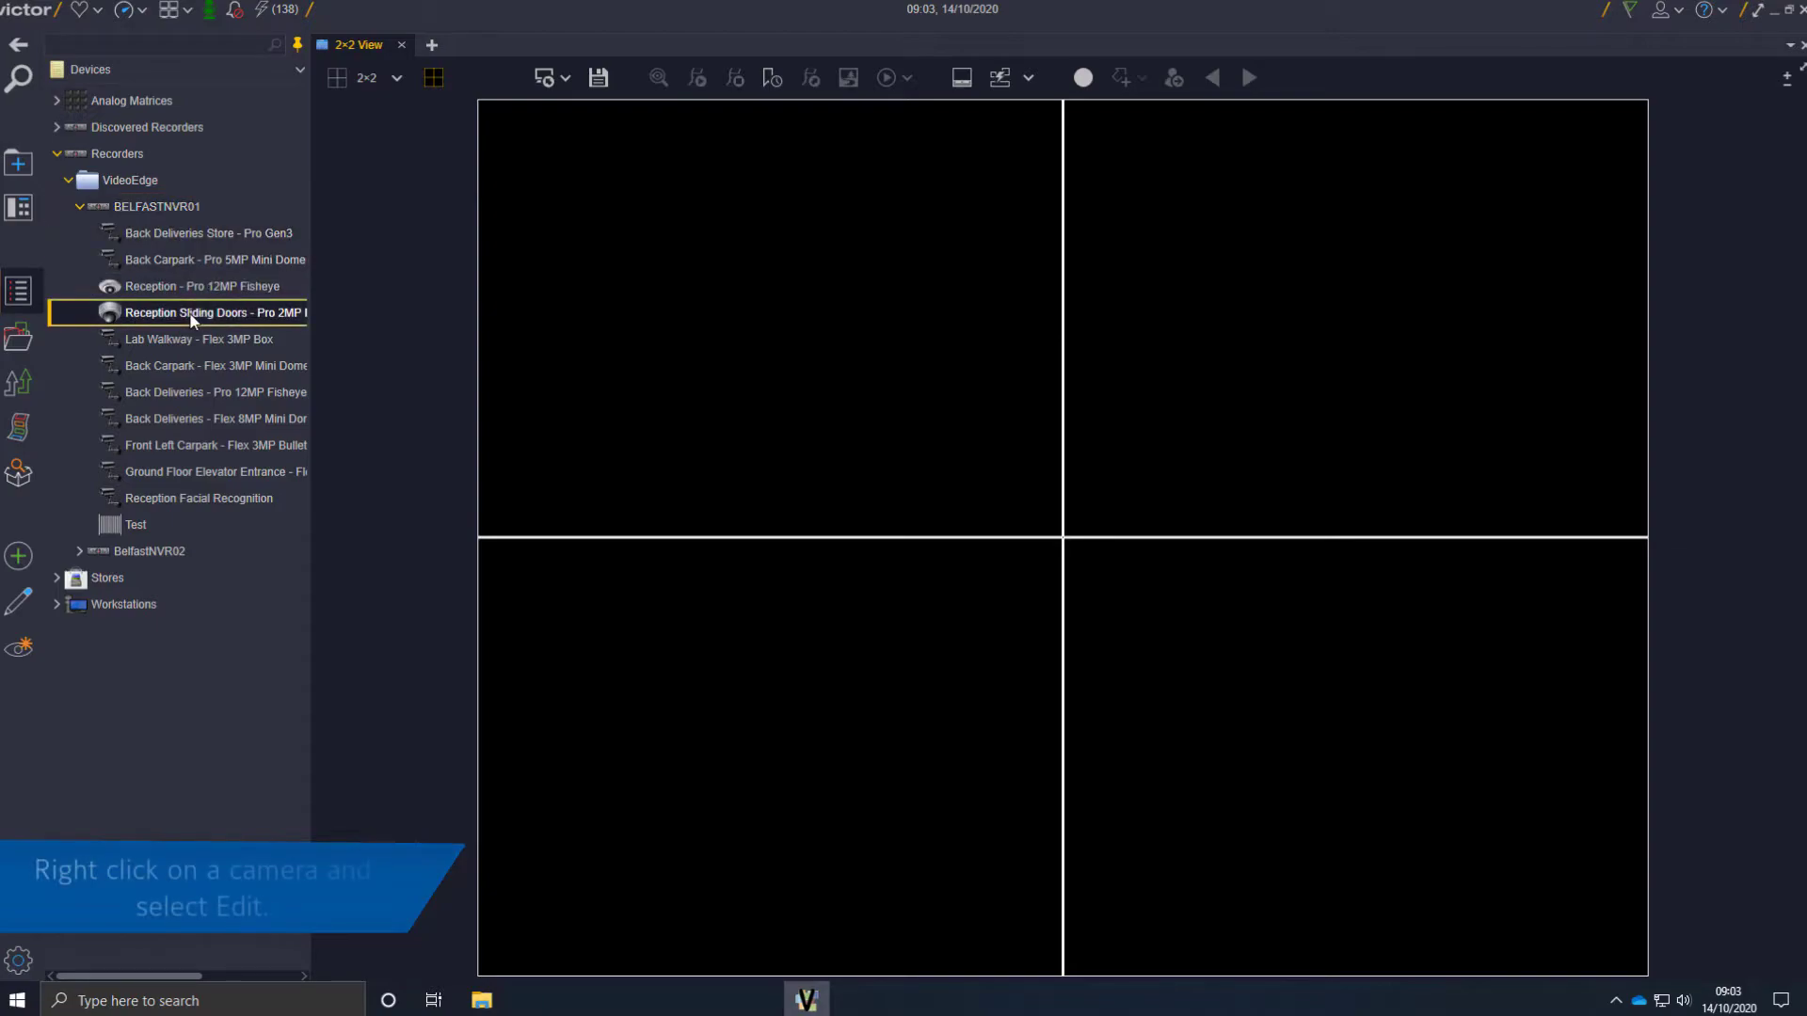
Edit the Reception Sliding Doors camera and expand its Associations section
right_click(216, 313)
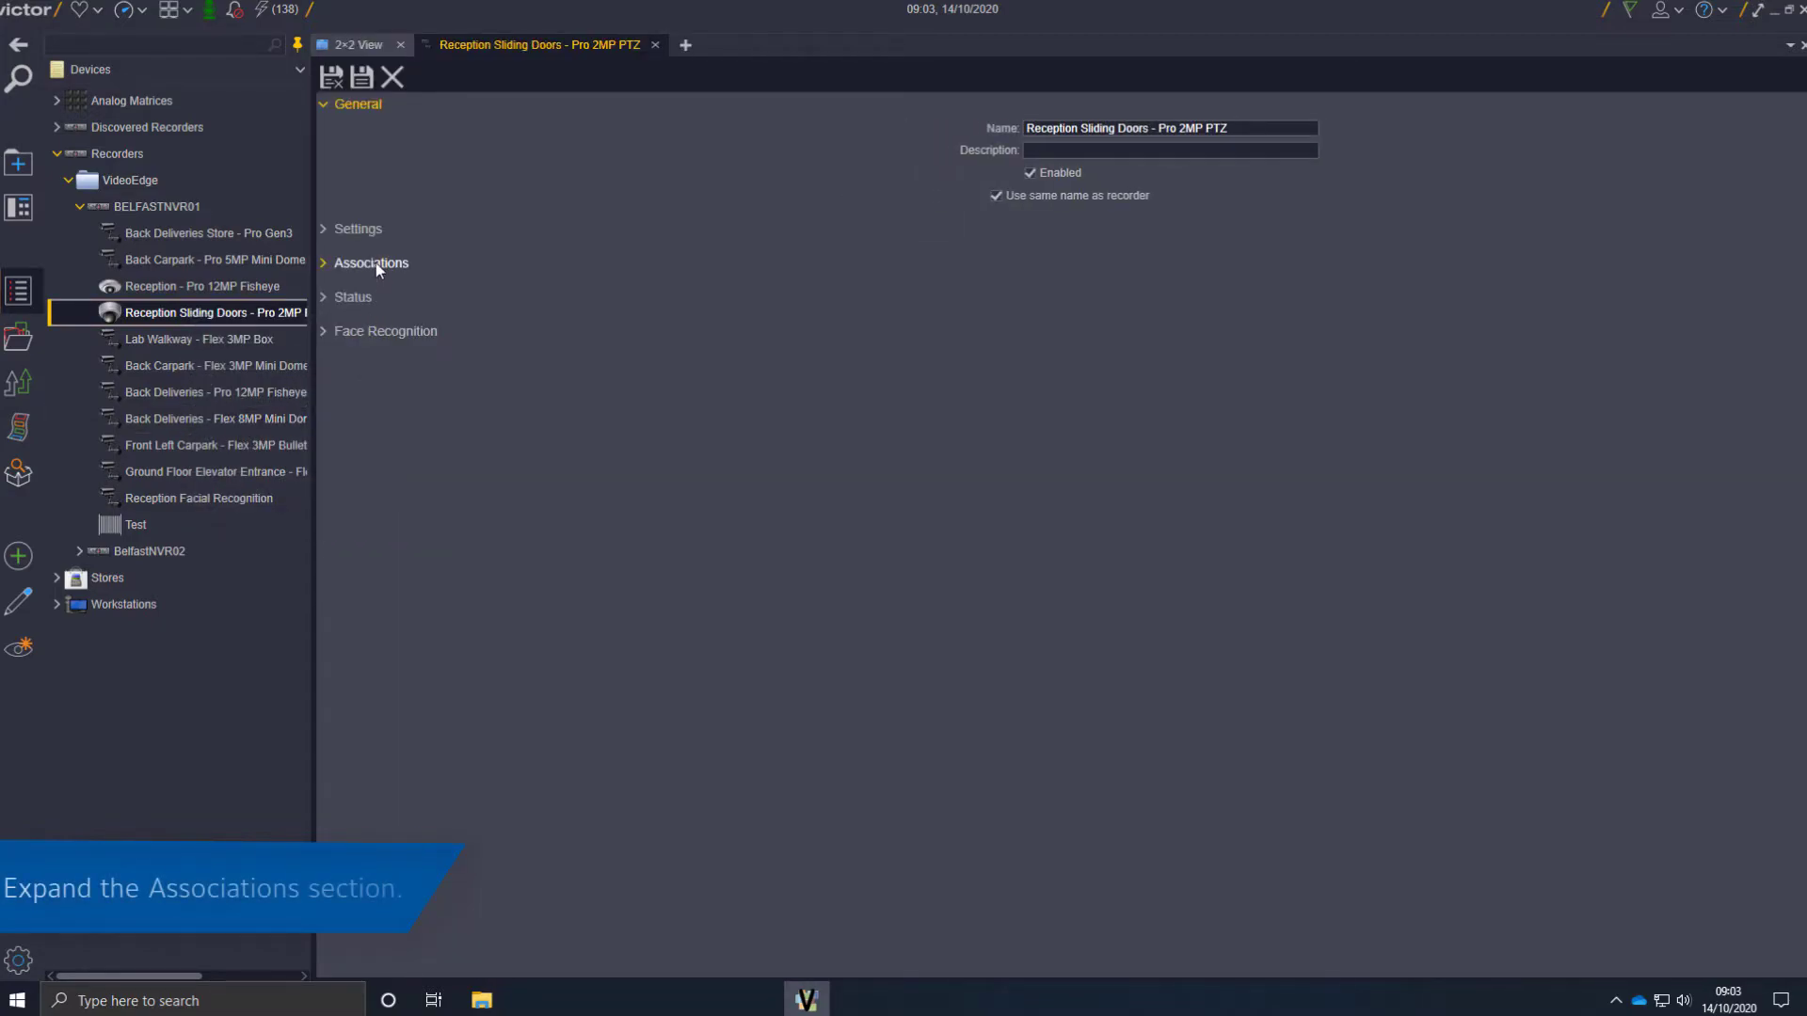
click(371, 262)
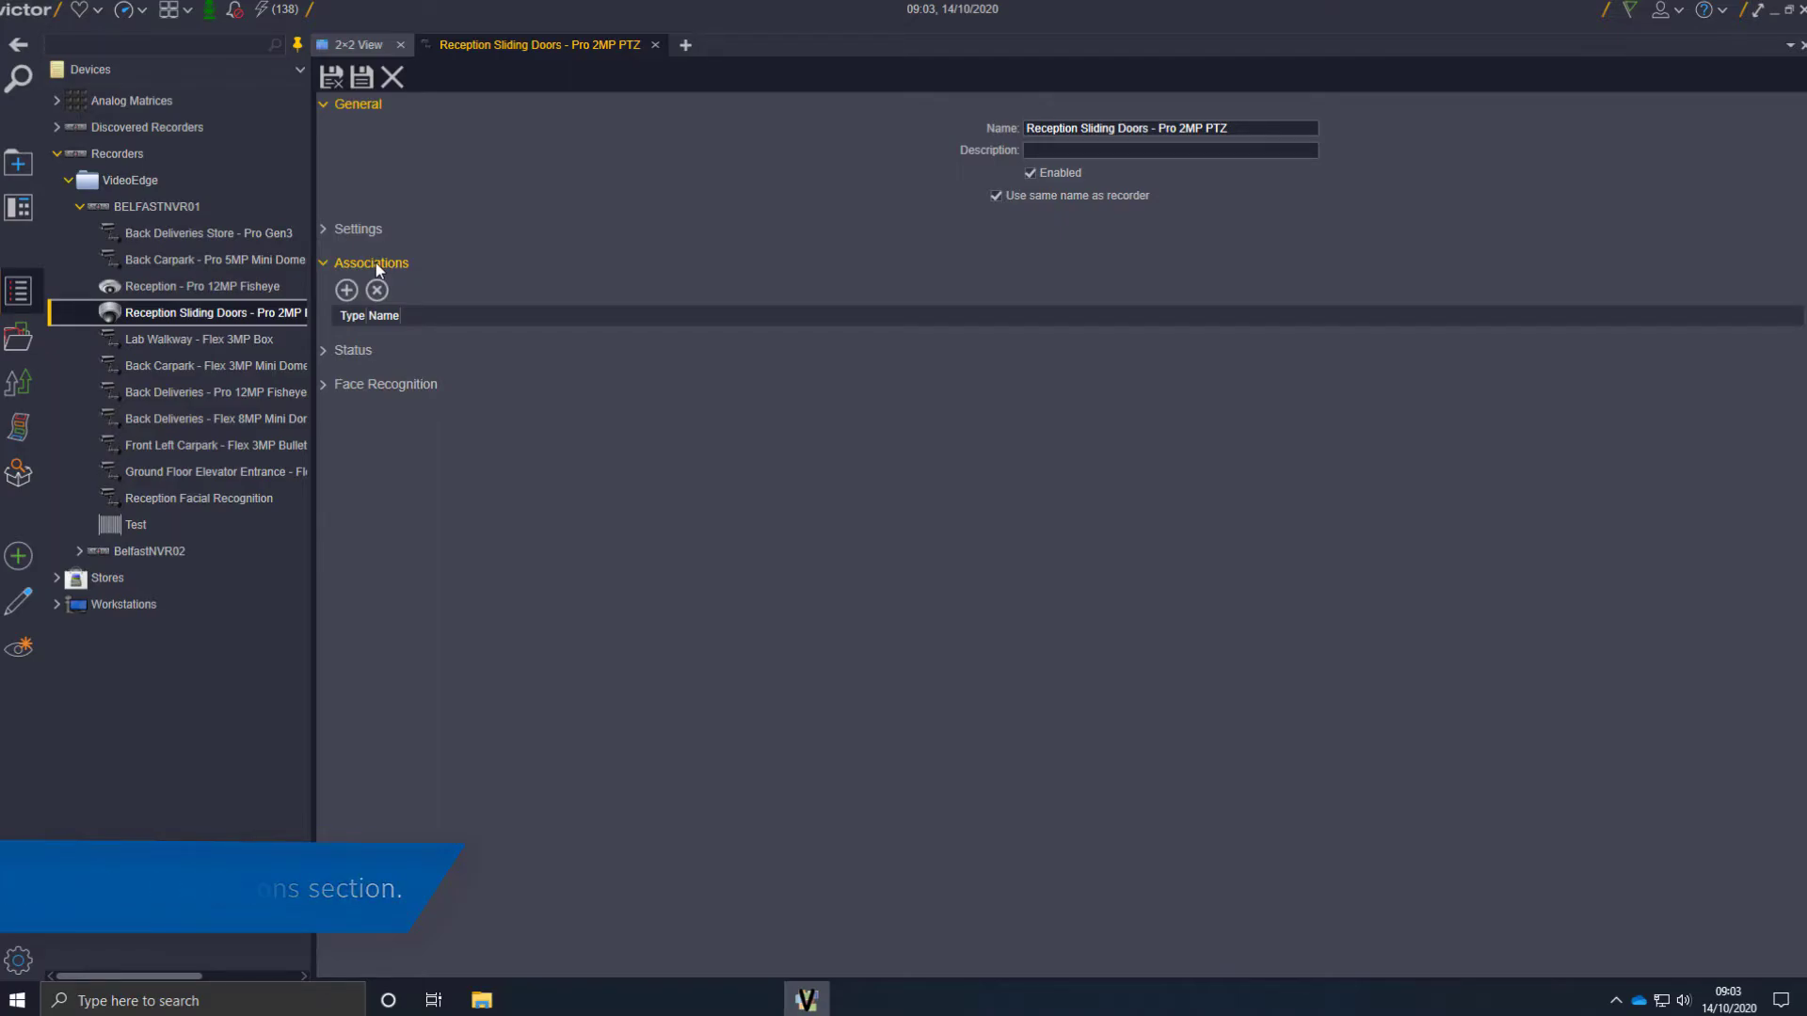
mouse_move(345, 288)
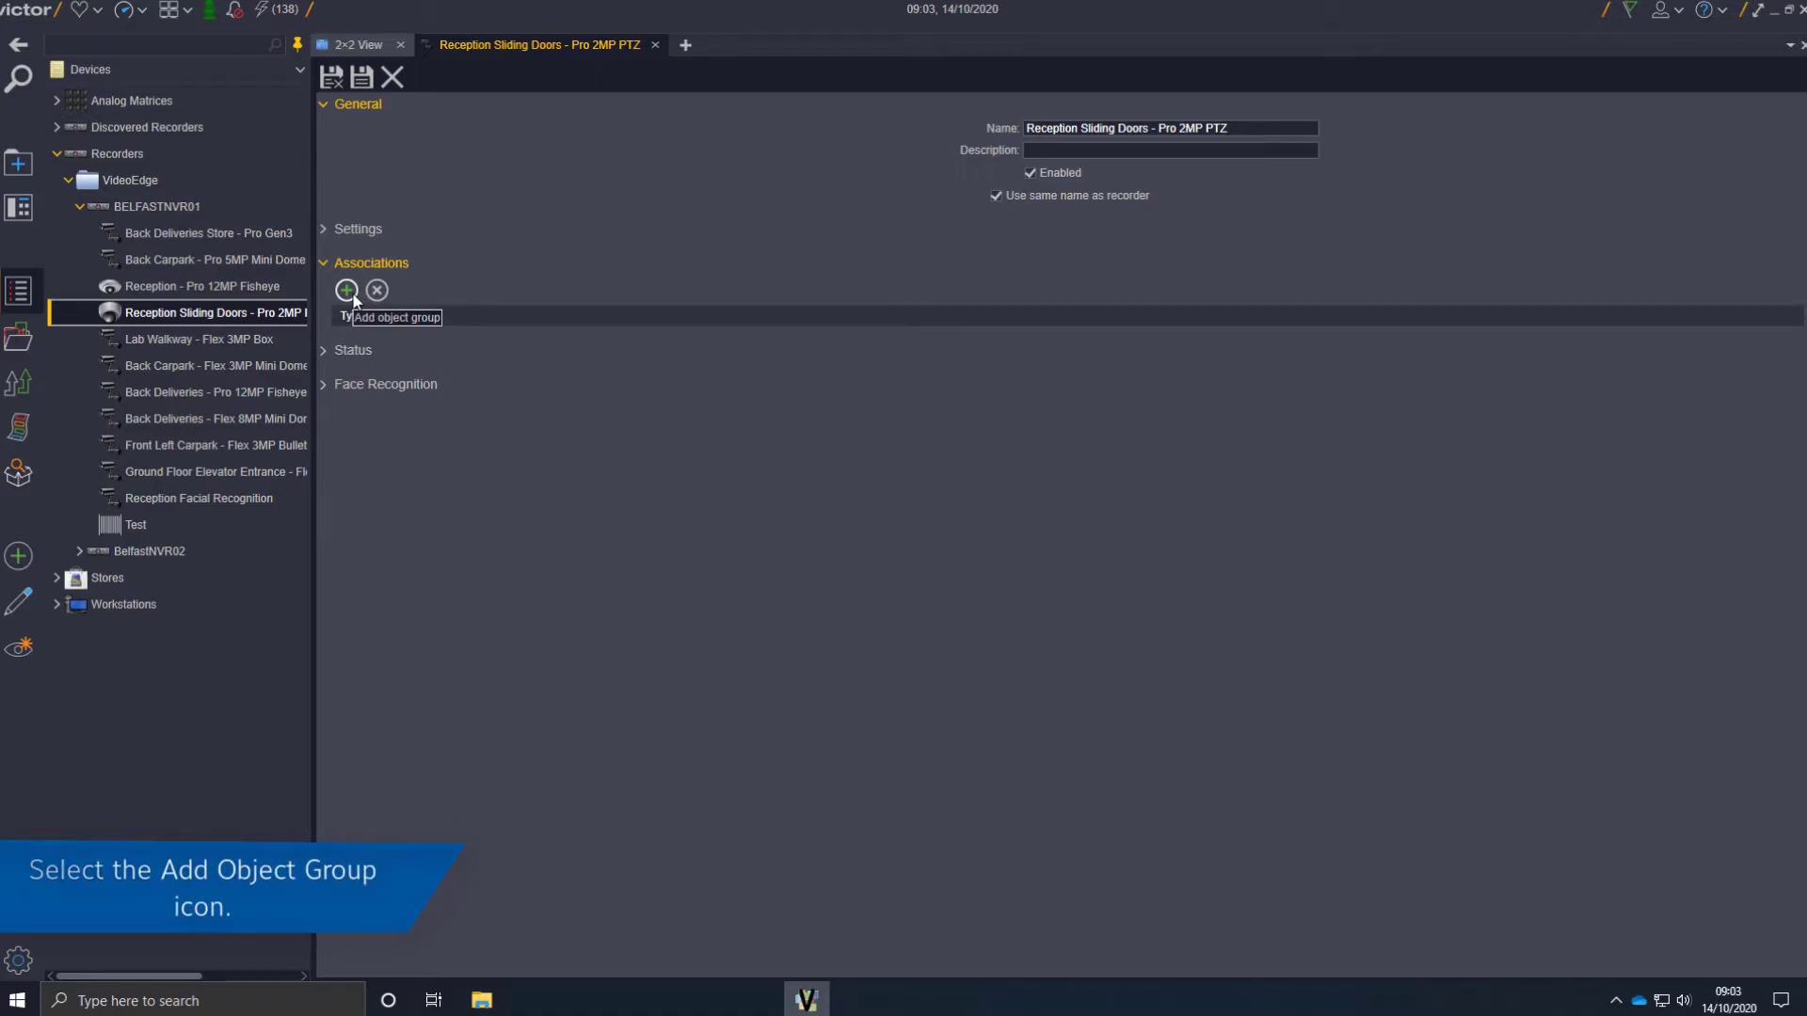
Add Example Salvo from the Salvos object type as a camera association
click(347, 288)
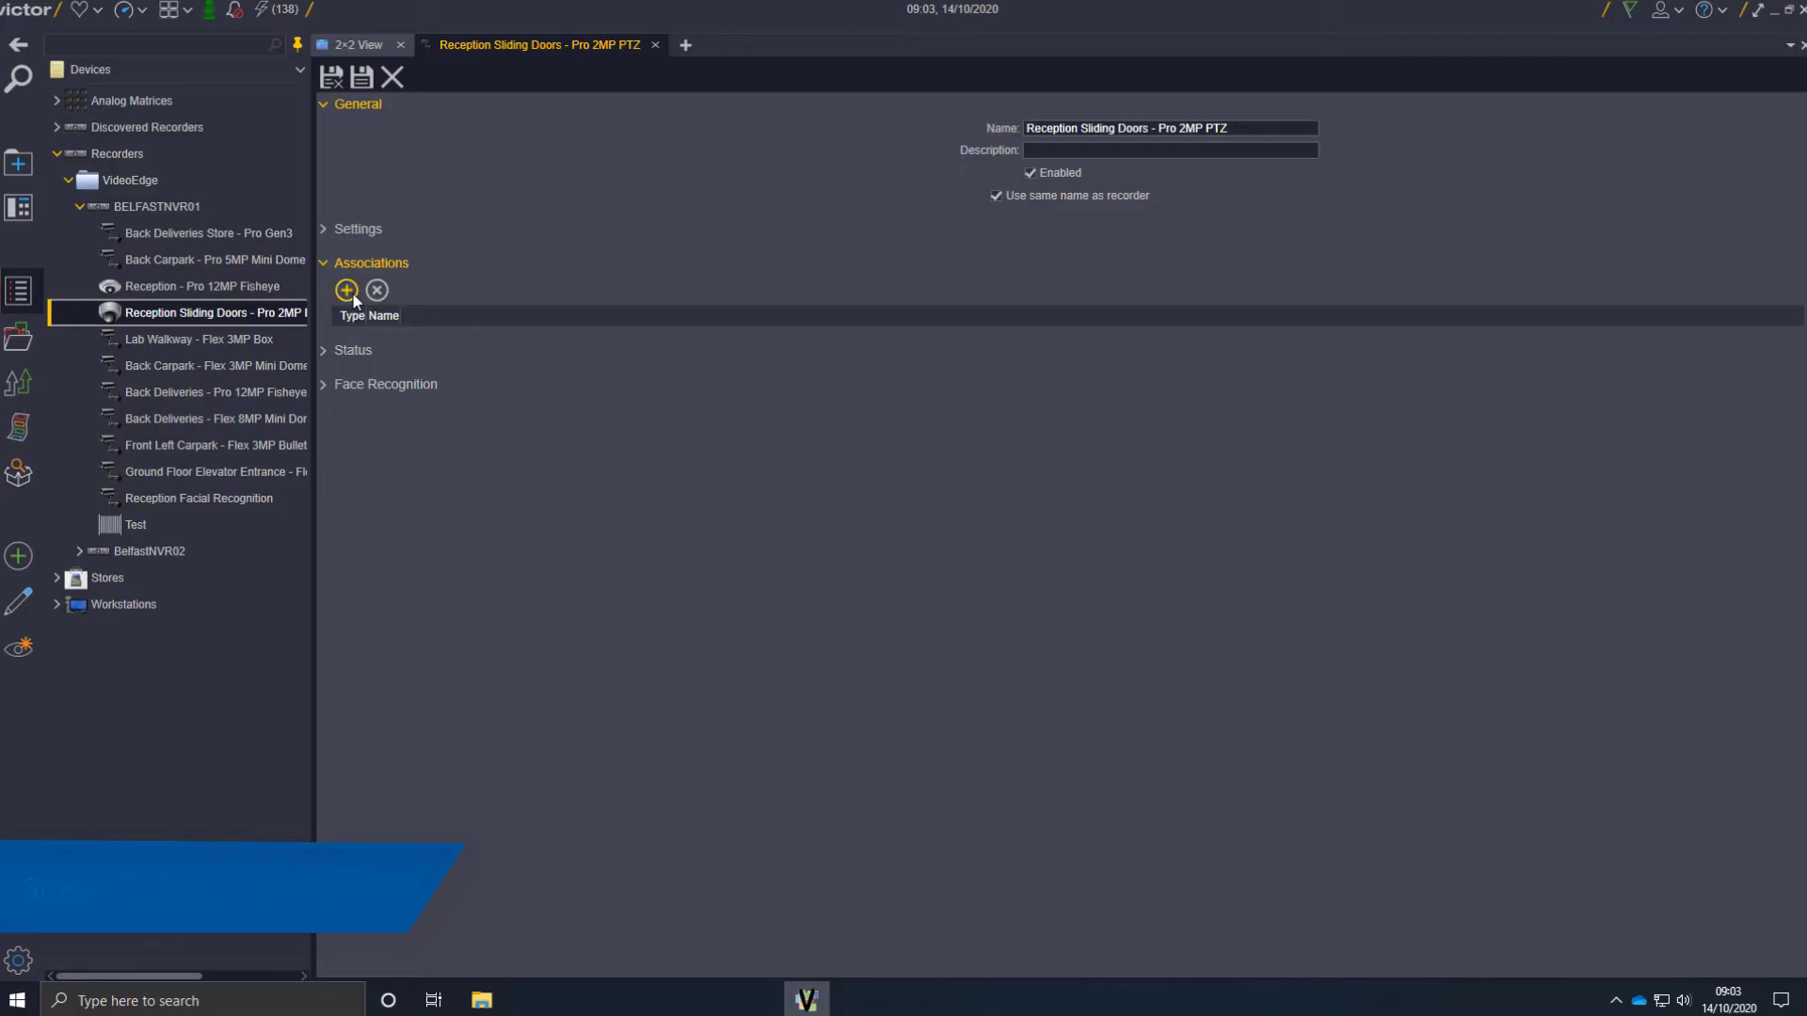
click(348, 289)
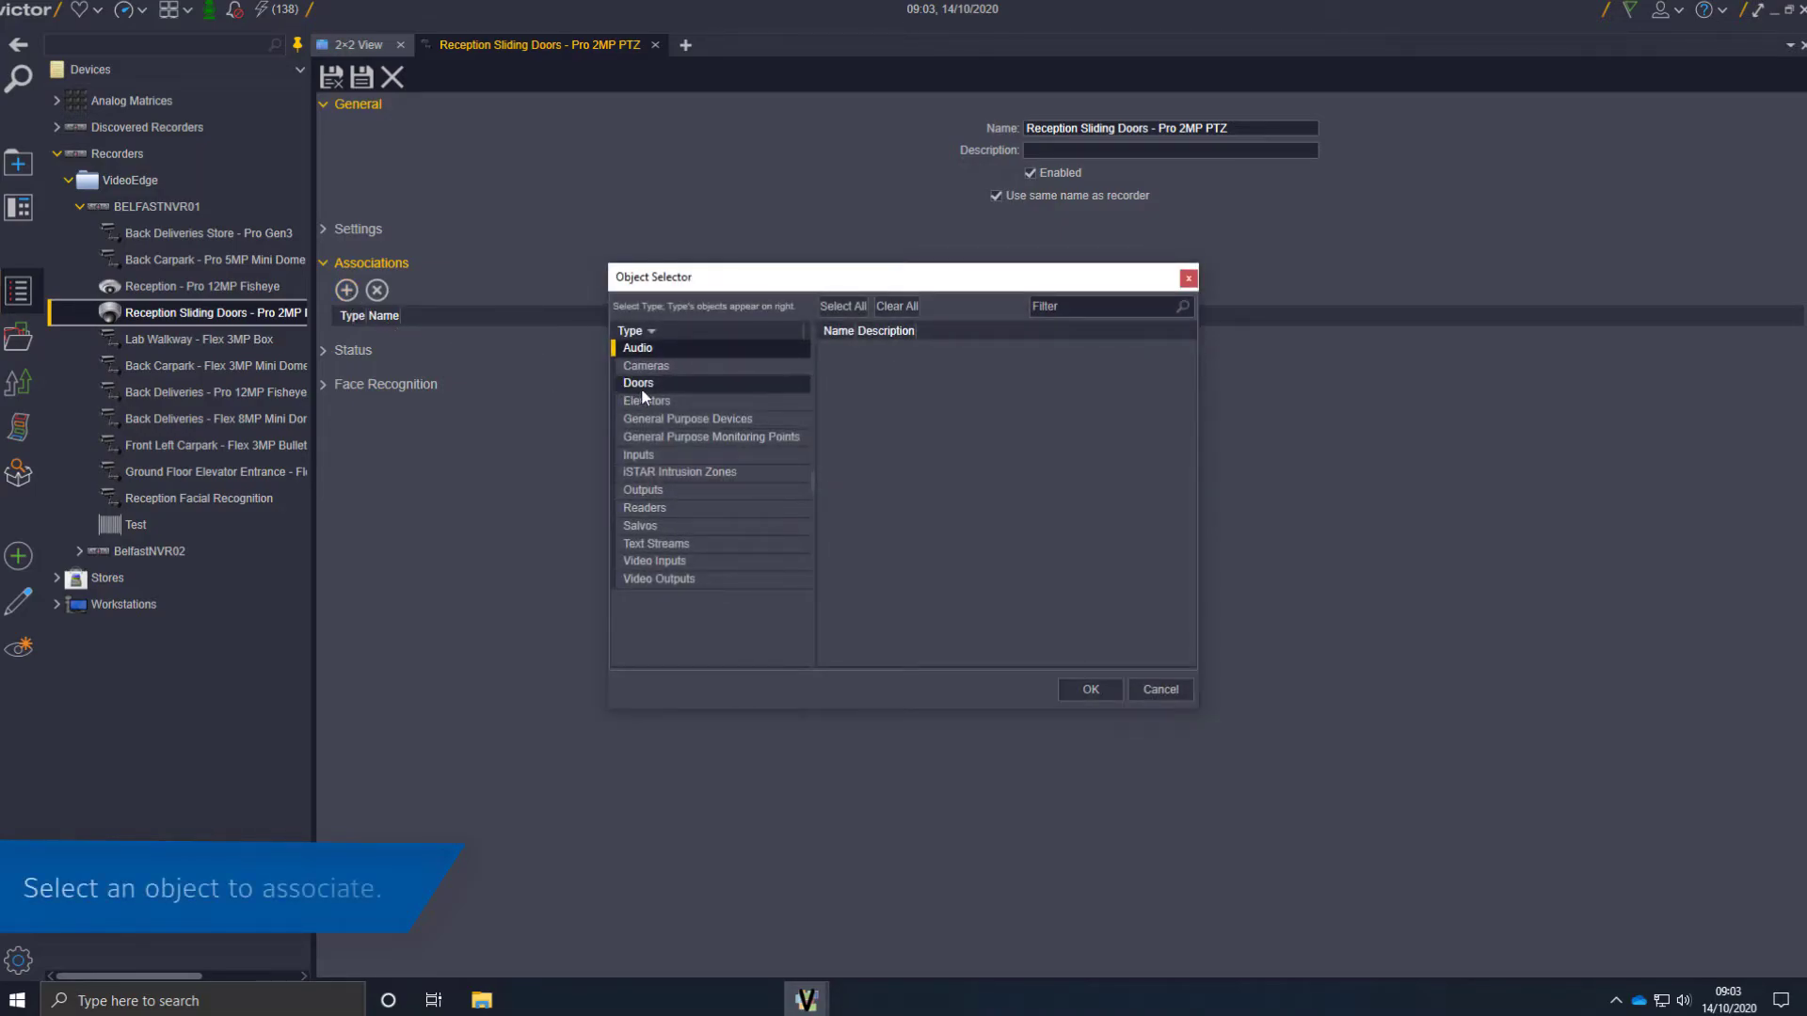
click(638, 383)
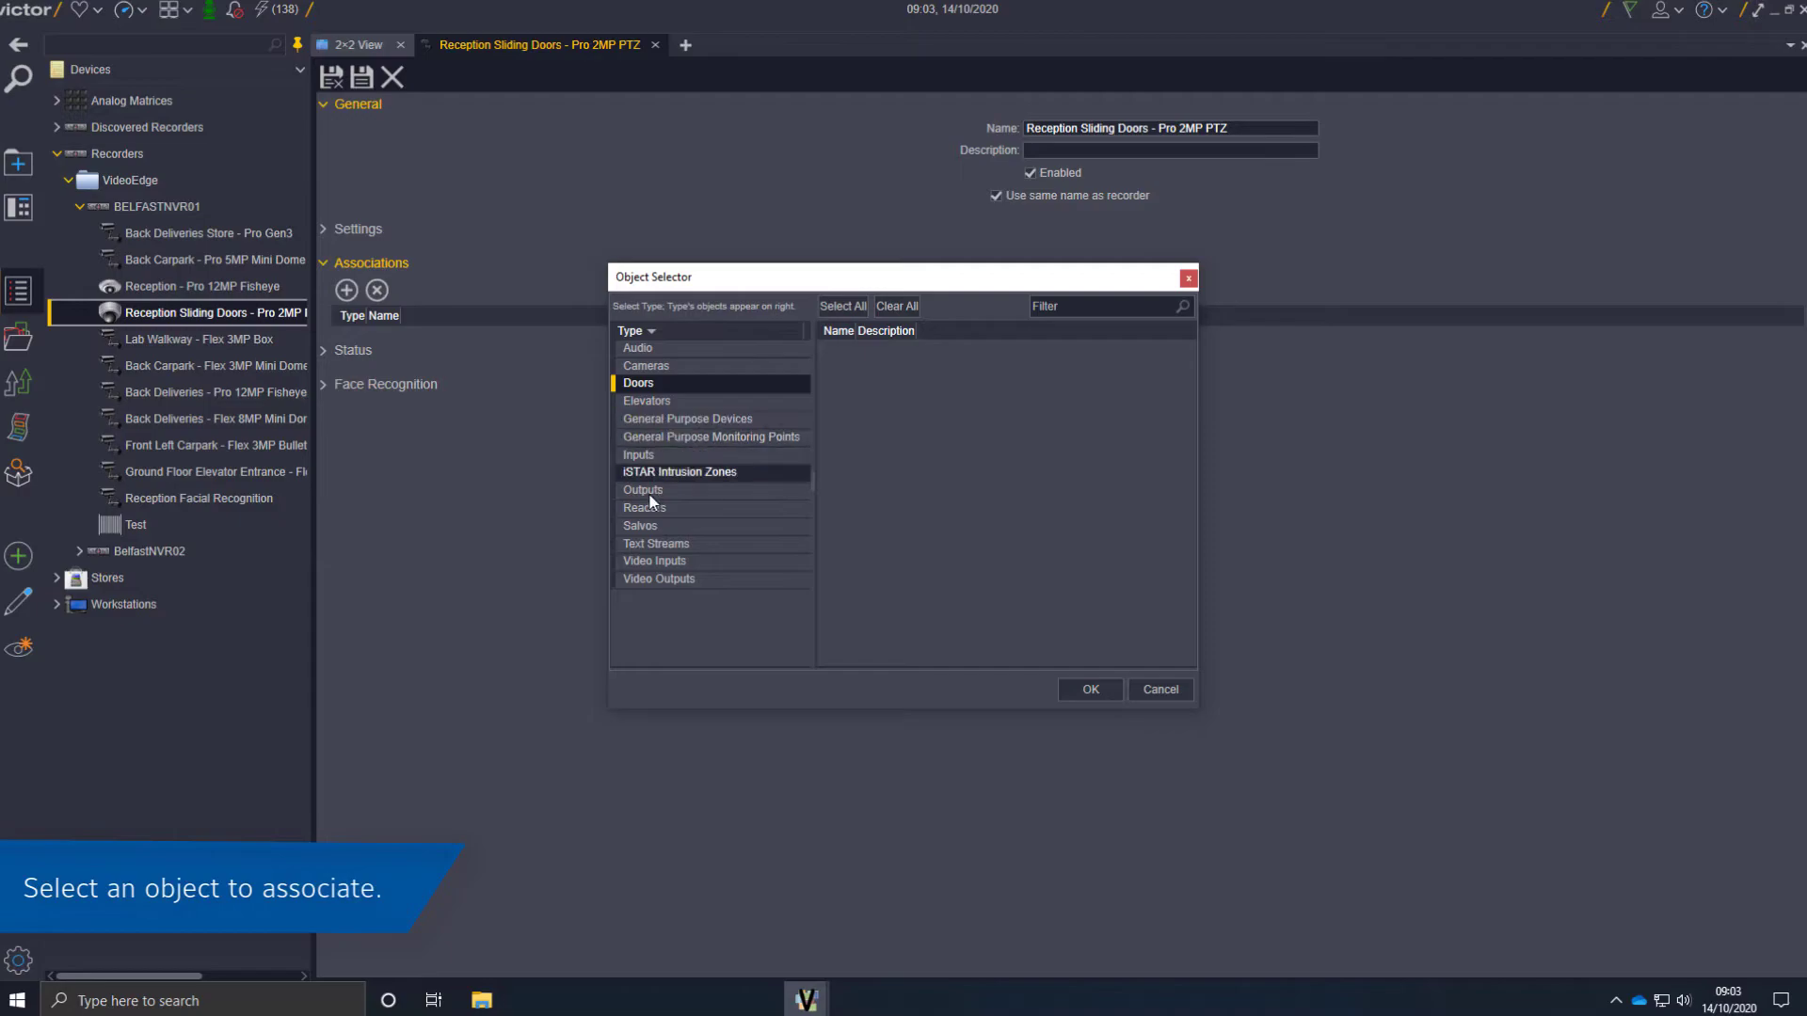
click(641, 525)
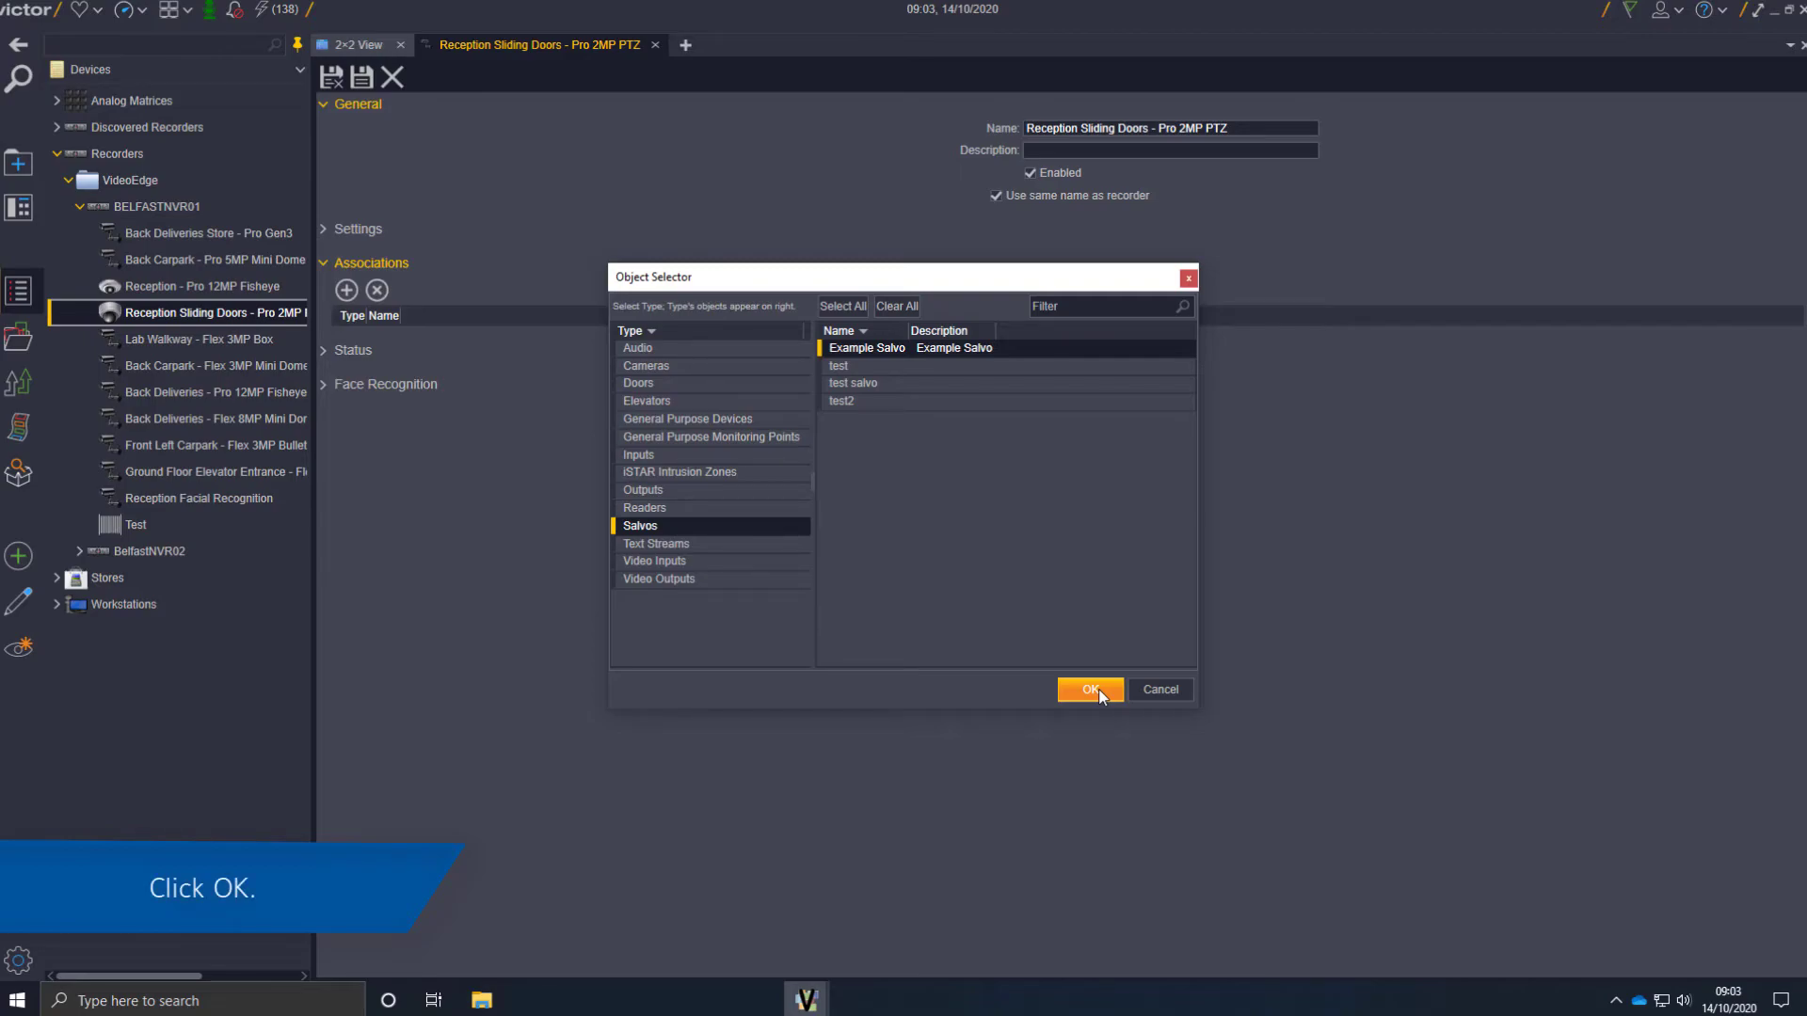
click(1087, 689)
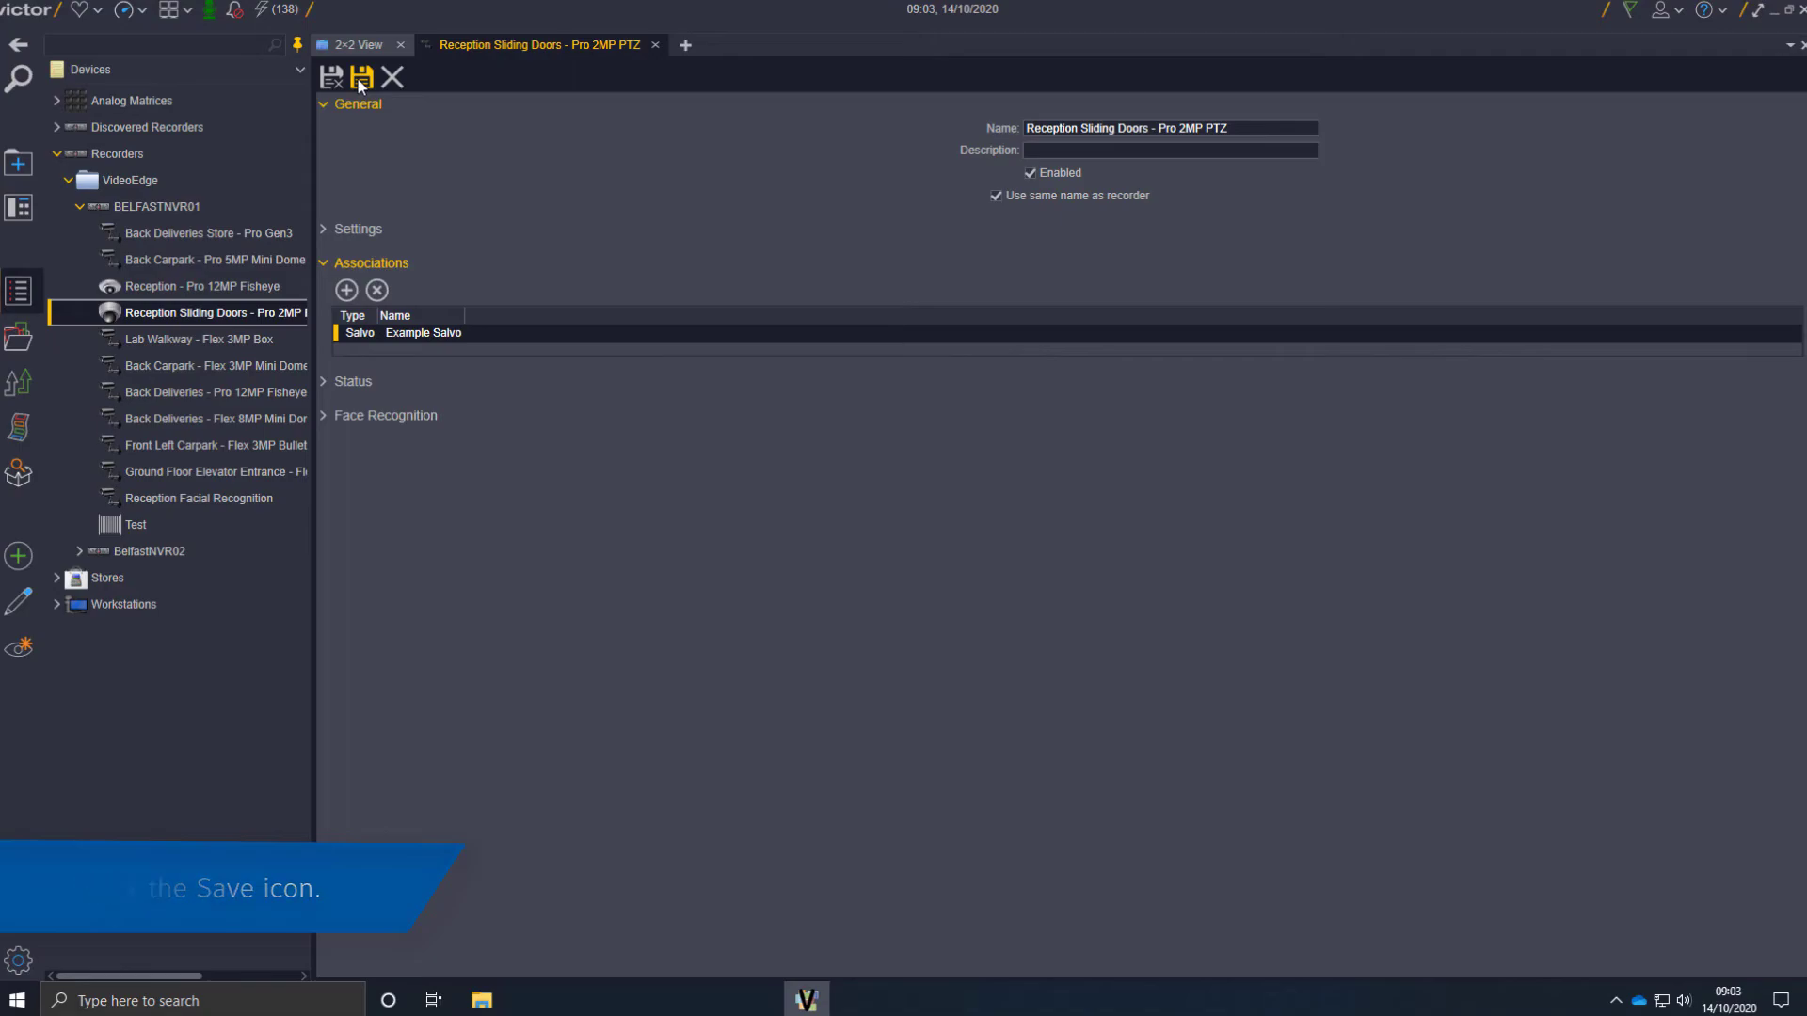
Save the Reception Sliding Doors camera with its Example Salvo association
click(361, 76)
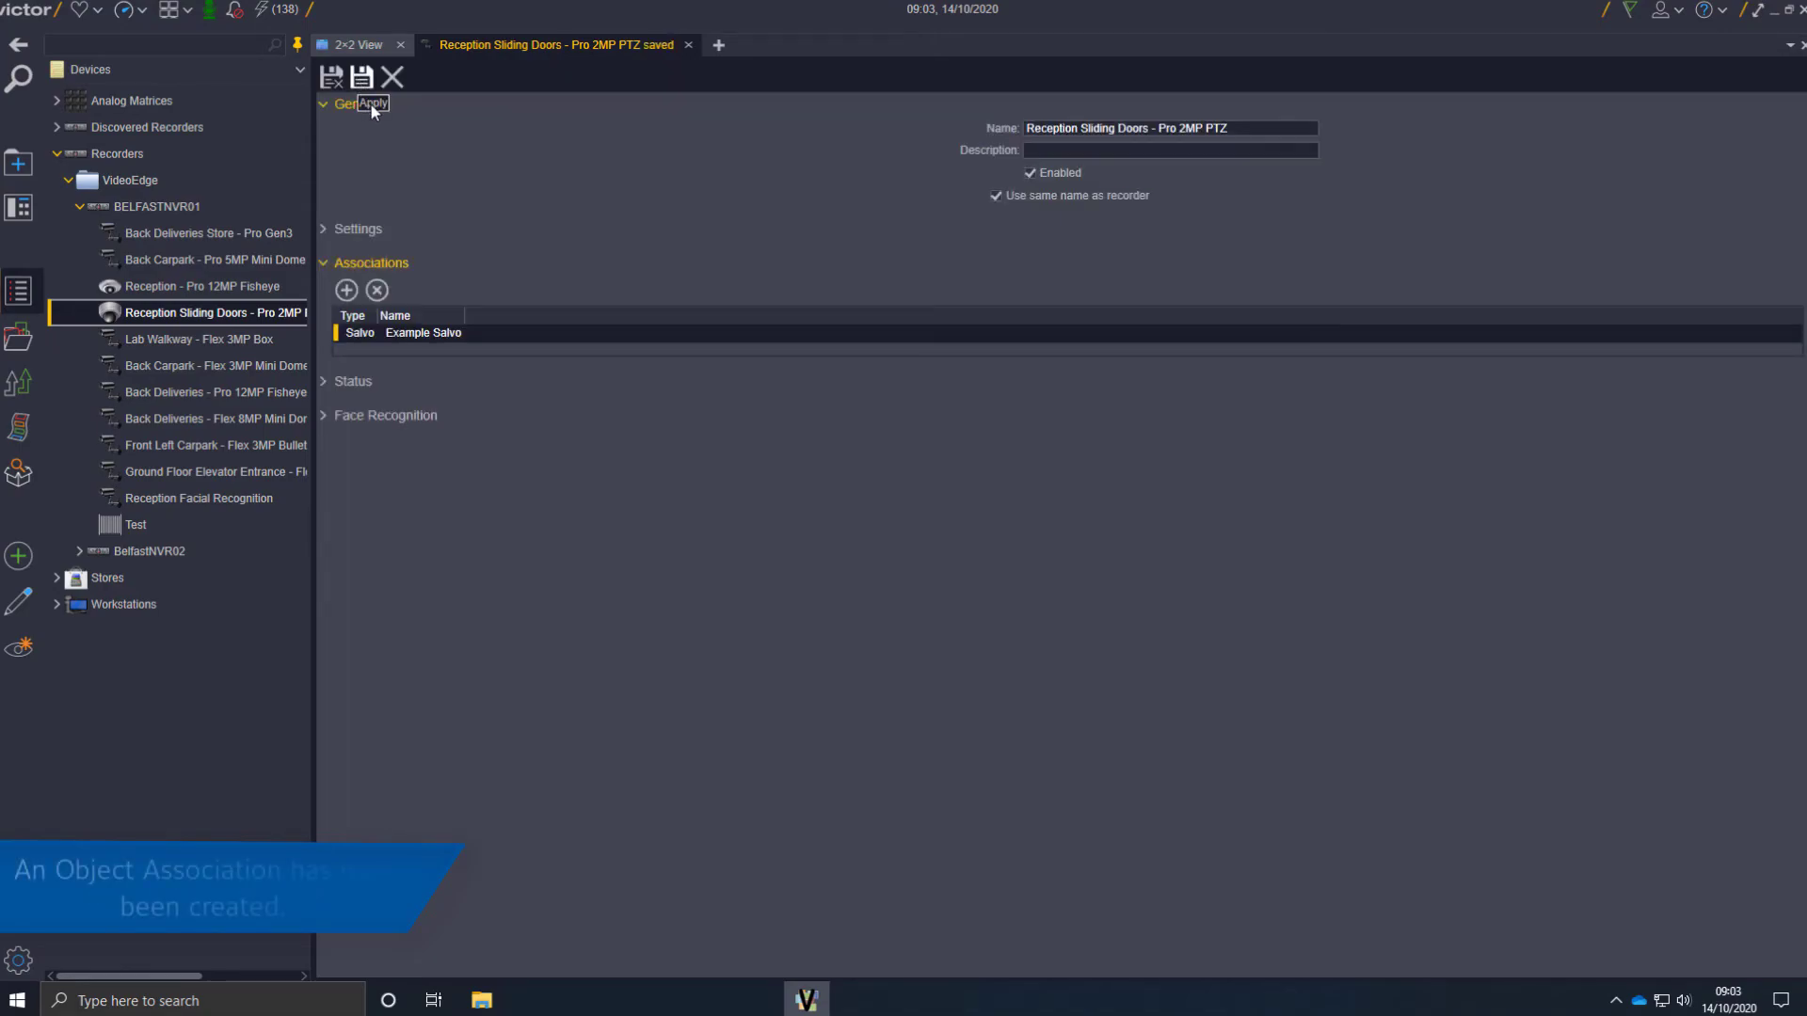